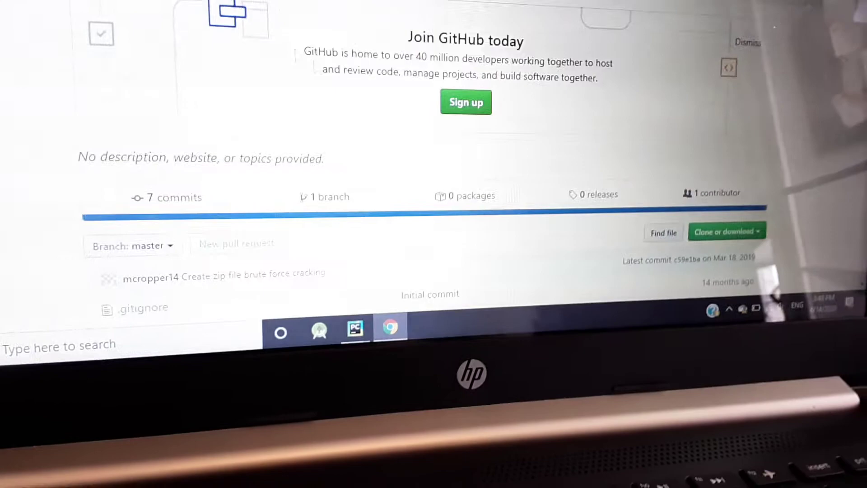
Scroll through the Python virus script from the VIRUS BEGIN marker and imports onward.
{"action": "scroll", "scroll_direction": "down", "scroll_amount": 3}
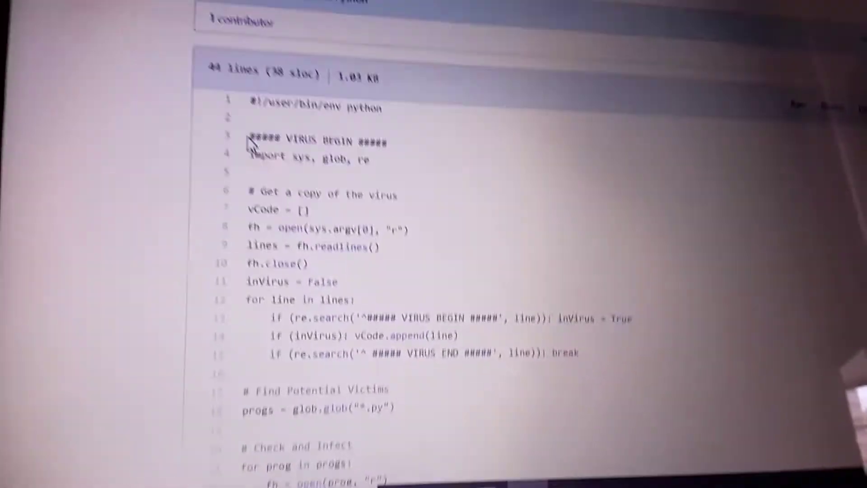
{"action": "scroll", "scroll_direction": "down", "scroll_amount": 3}
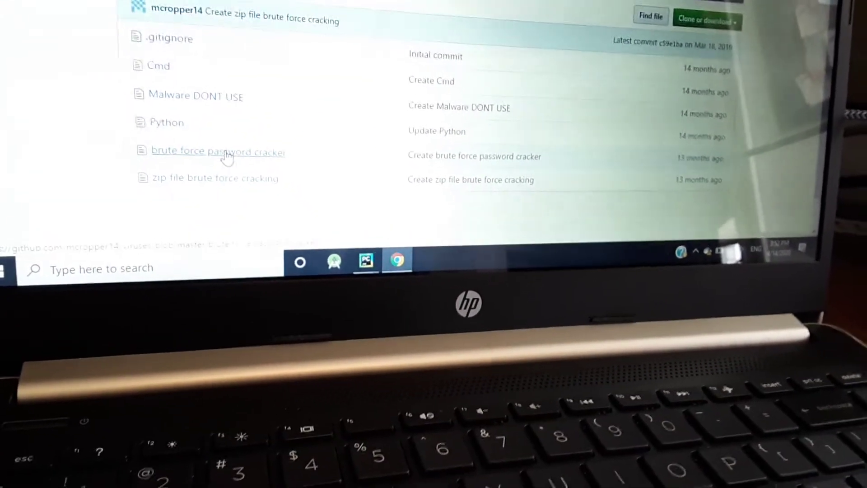
Open the 'brute force password cracker' file to view its MD5 password-matching loop.
{"action": "left_click", "coordinate": [218, 150]}
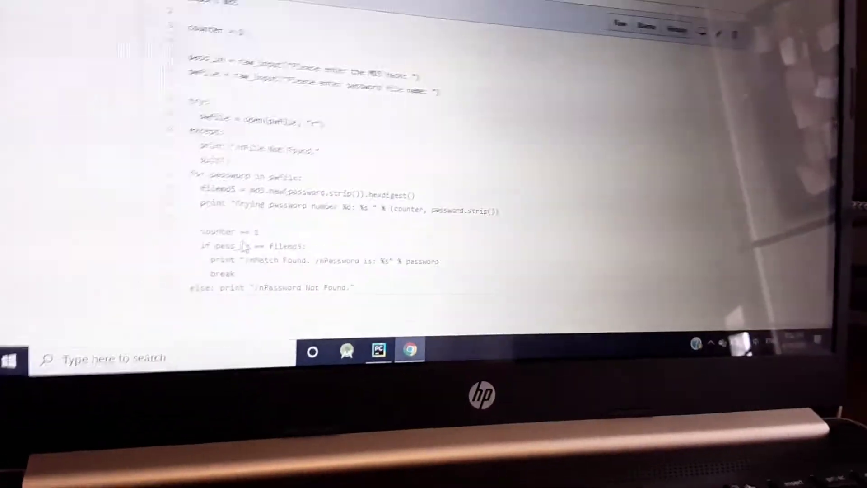